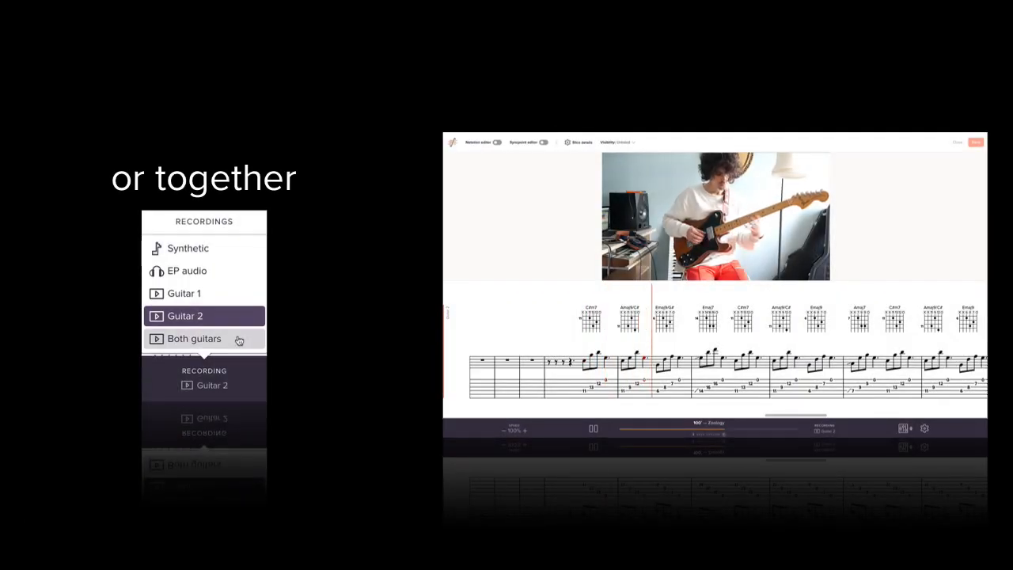
- Select the 'Both guitars' recording so both videos play stacked above their synced tab staves
{"action": "left_click", "coordinate": [193, 338]}
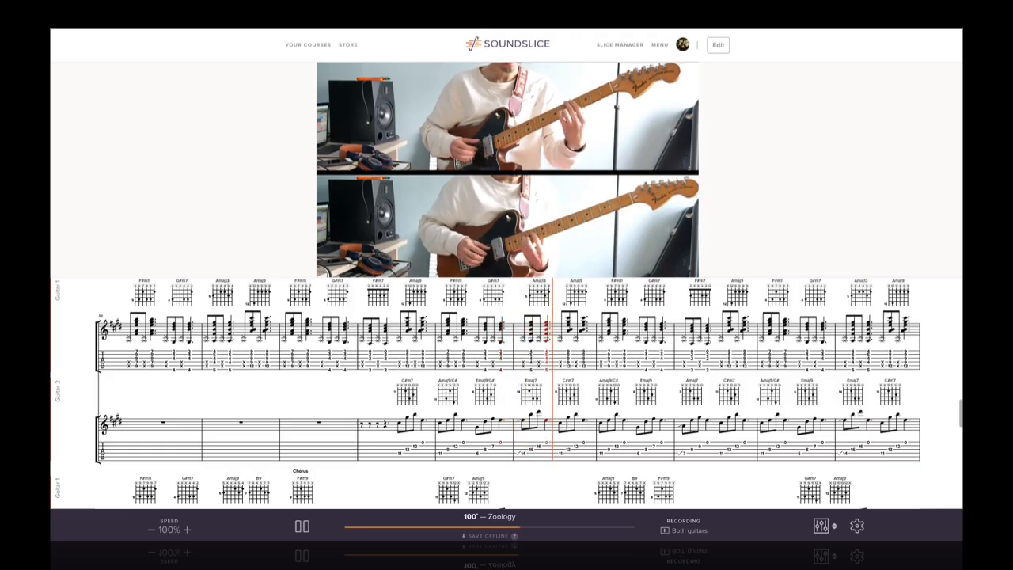